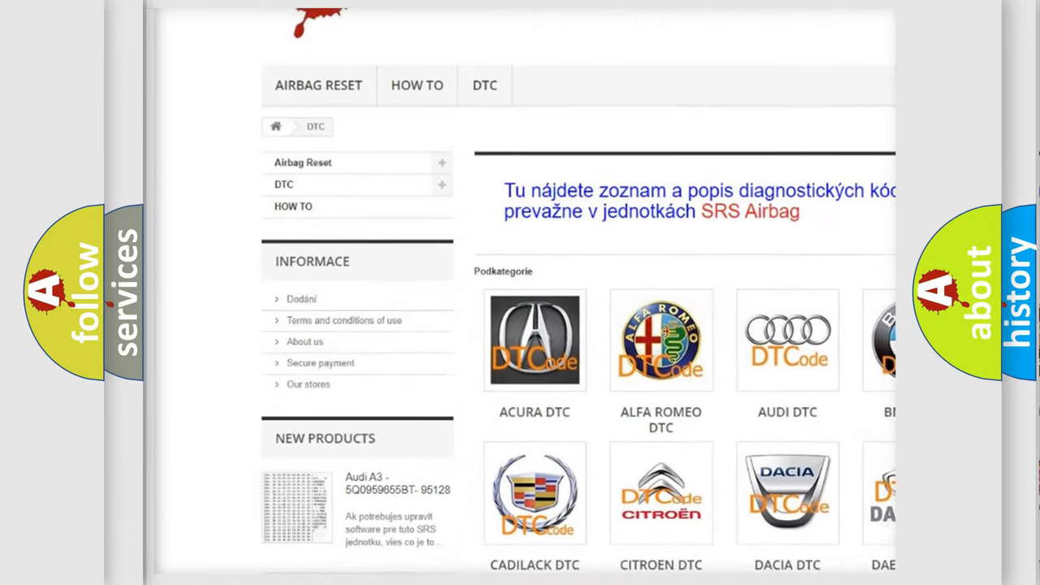
scroll(down, 3)
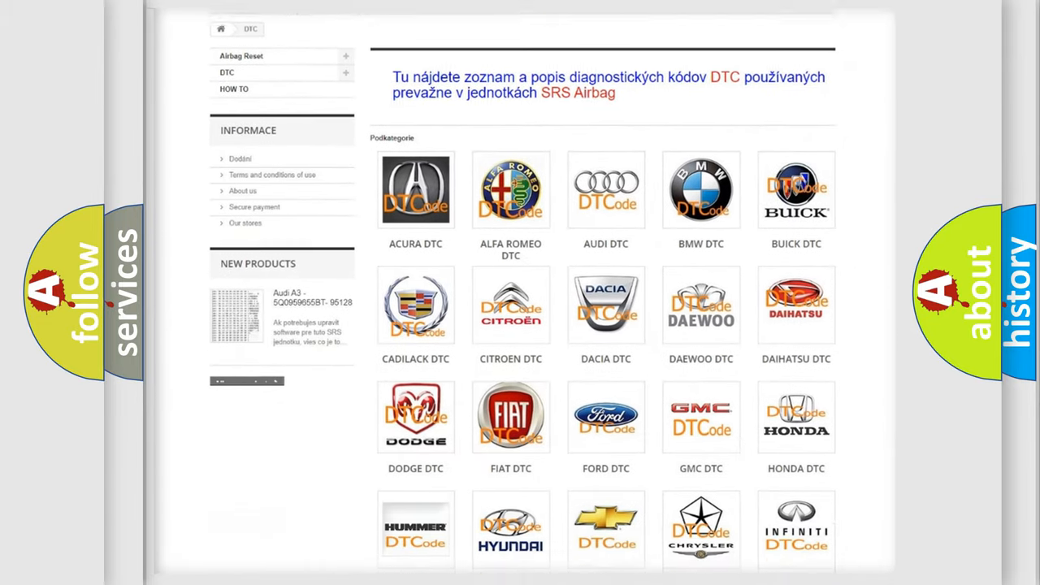
scroll(down, 3)
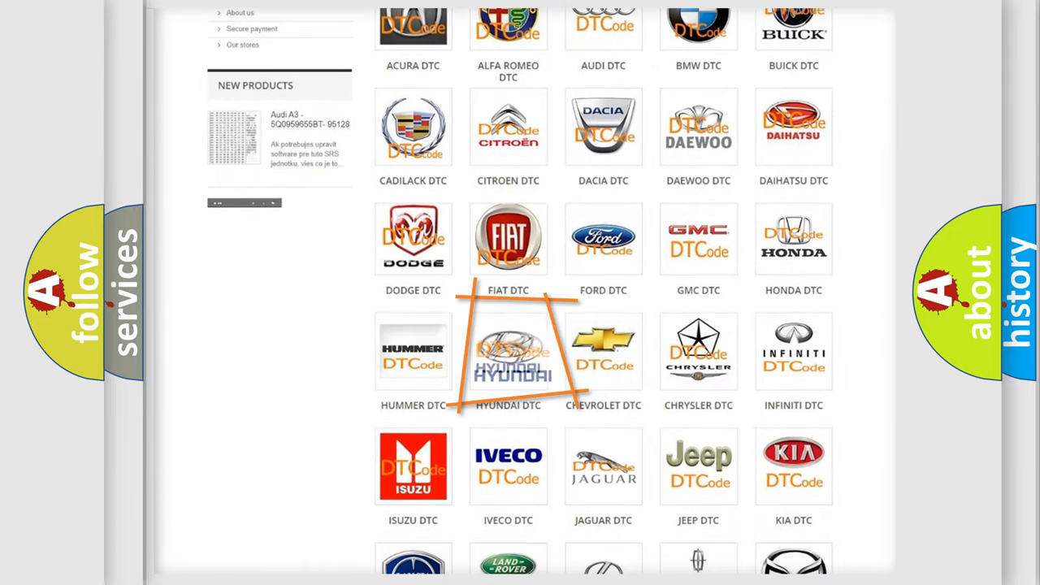